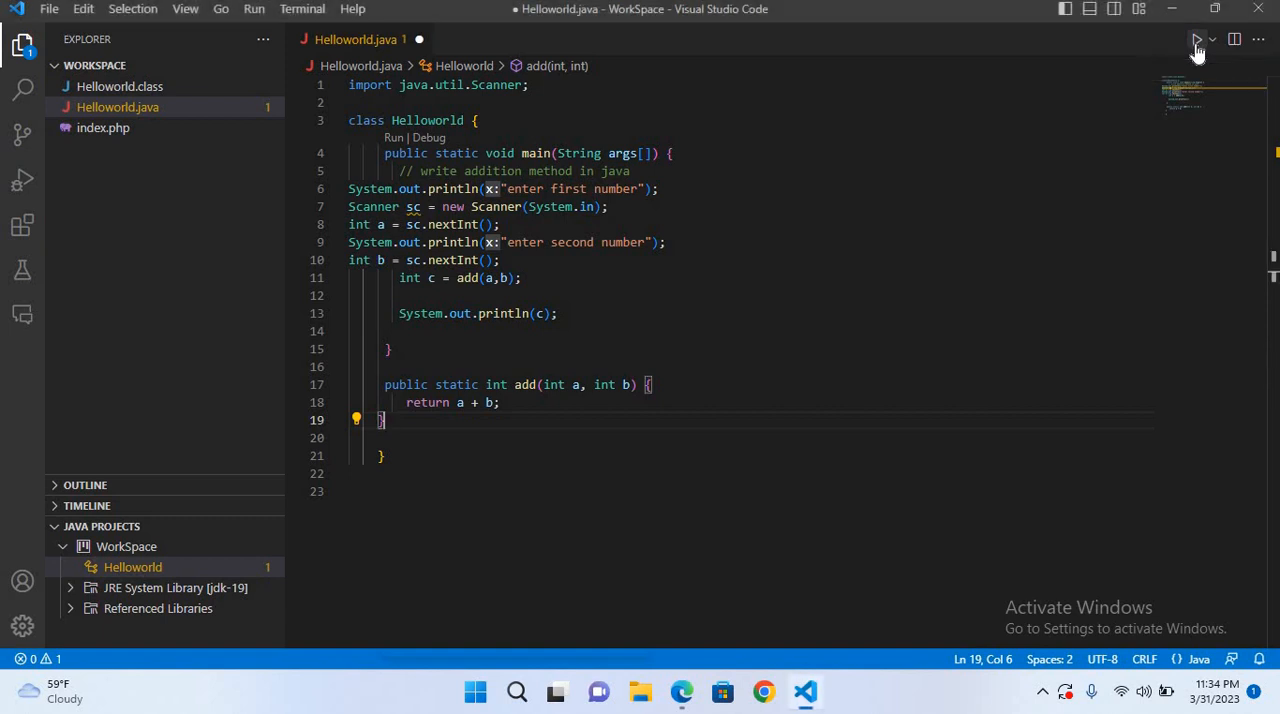
Run the addition program again, see it exit with code 1, and open Settings
{"action": "left_click", "coordinate": [1196, 40]}
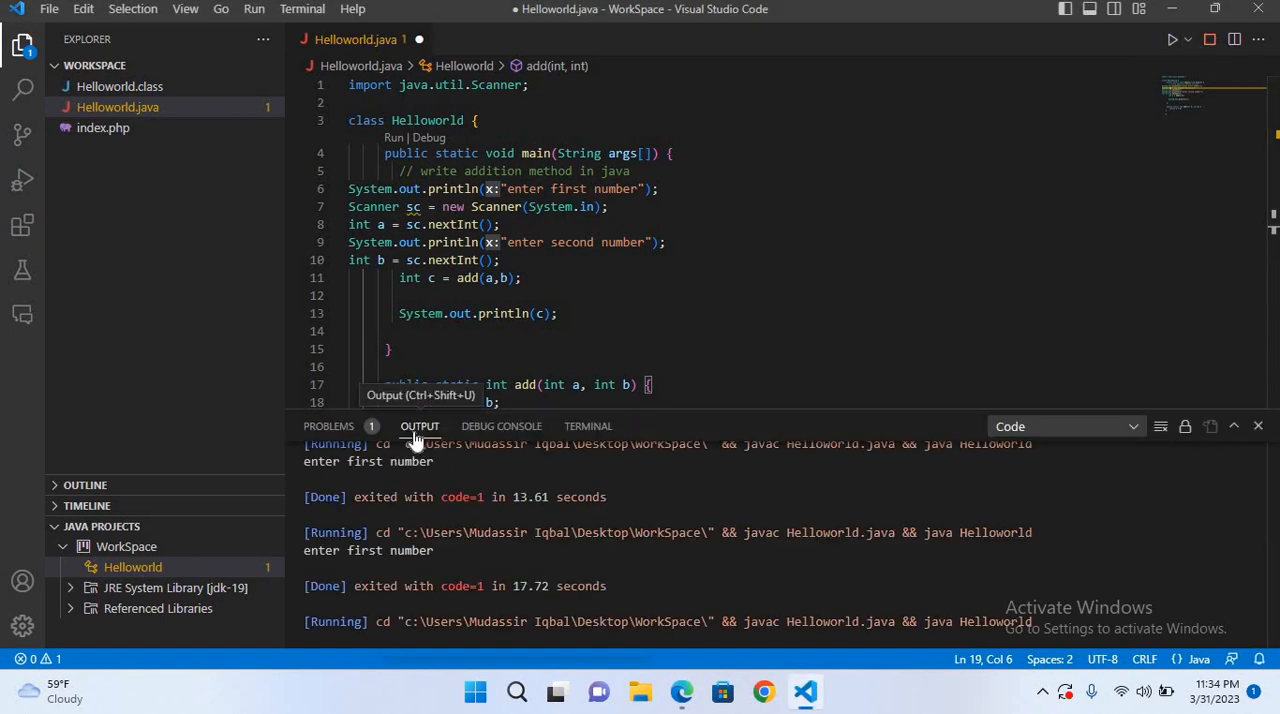
{"action": "scroll", "scroll_direction": "down", "scroll_amount": 3}
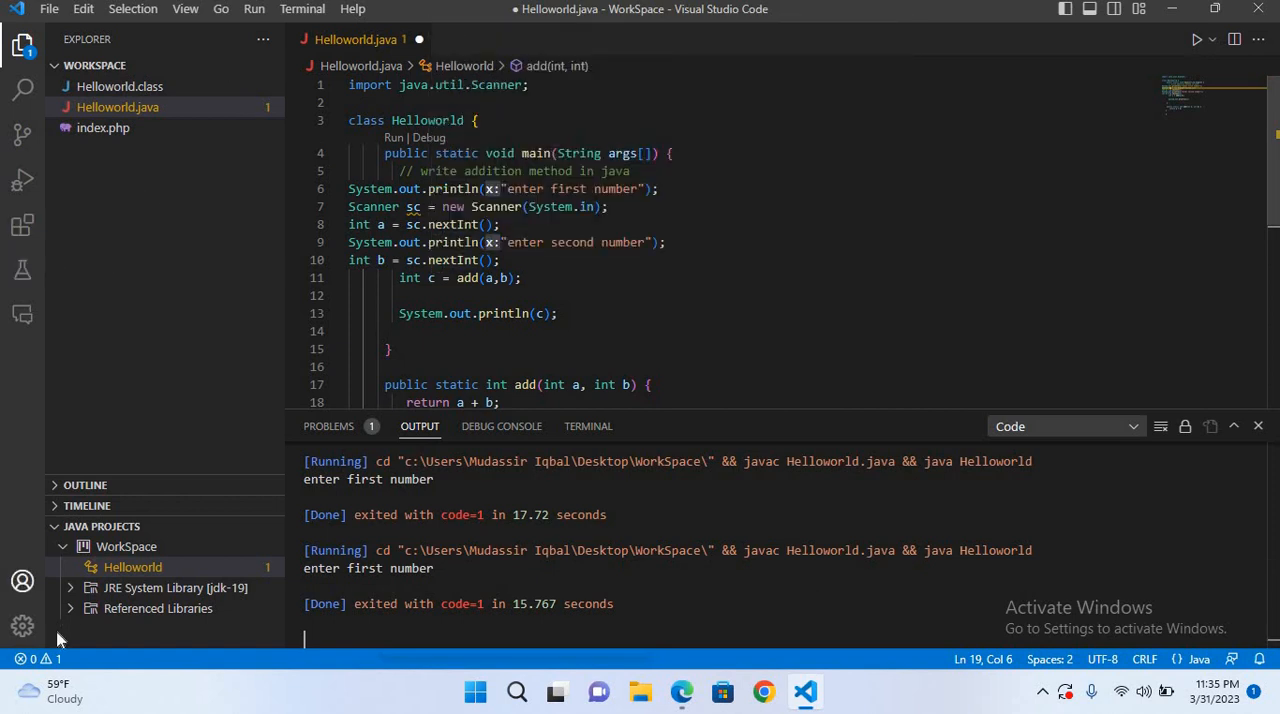
{"action": "left_click", "coordinate": [22, 625]}
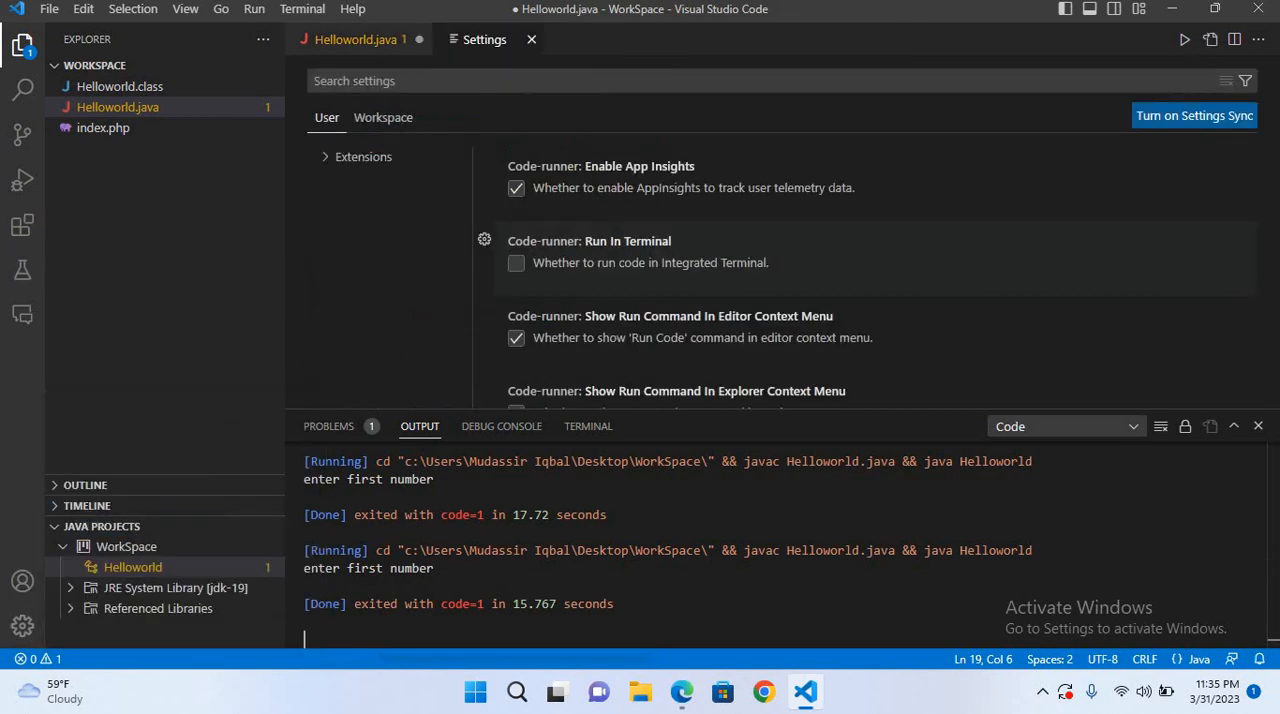
Search settings for Code Runner and enable Run In Terminal
{"action": "type", "text": "code runner run in"}
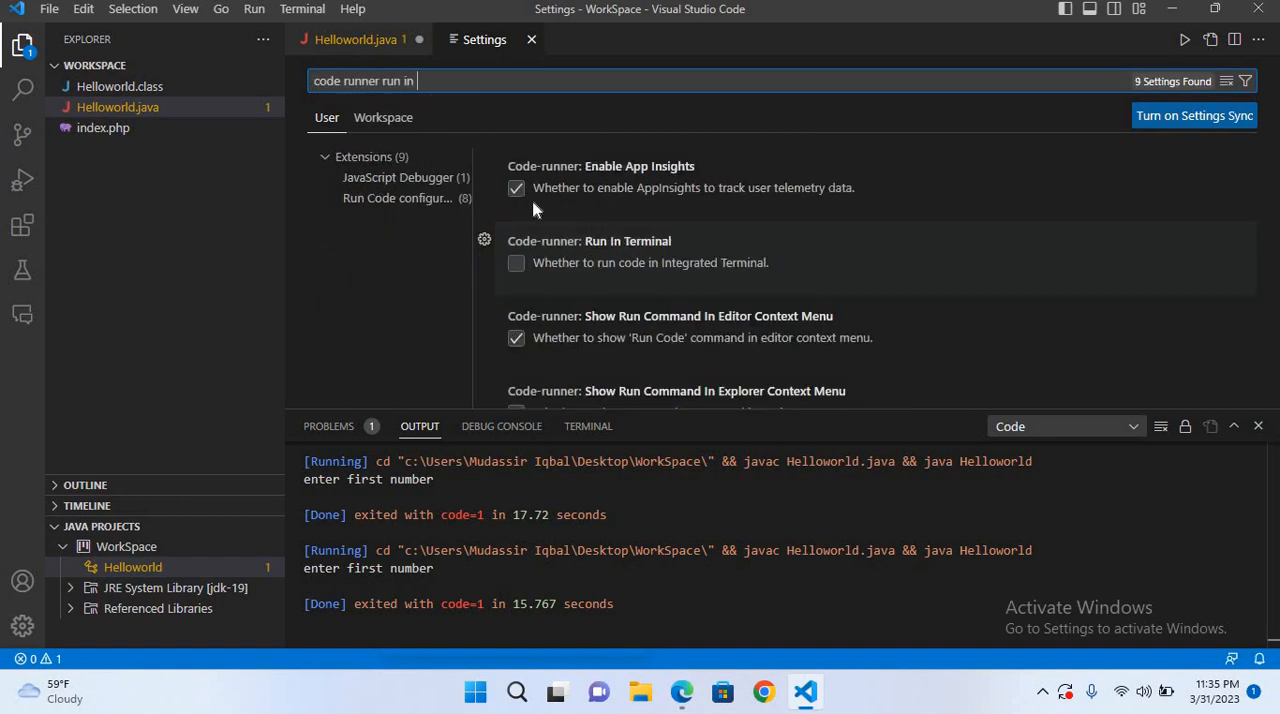
{"action": "left_click", "coordinate": [516, 262]}
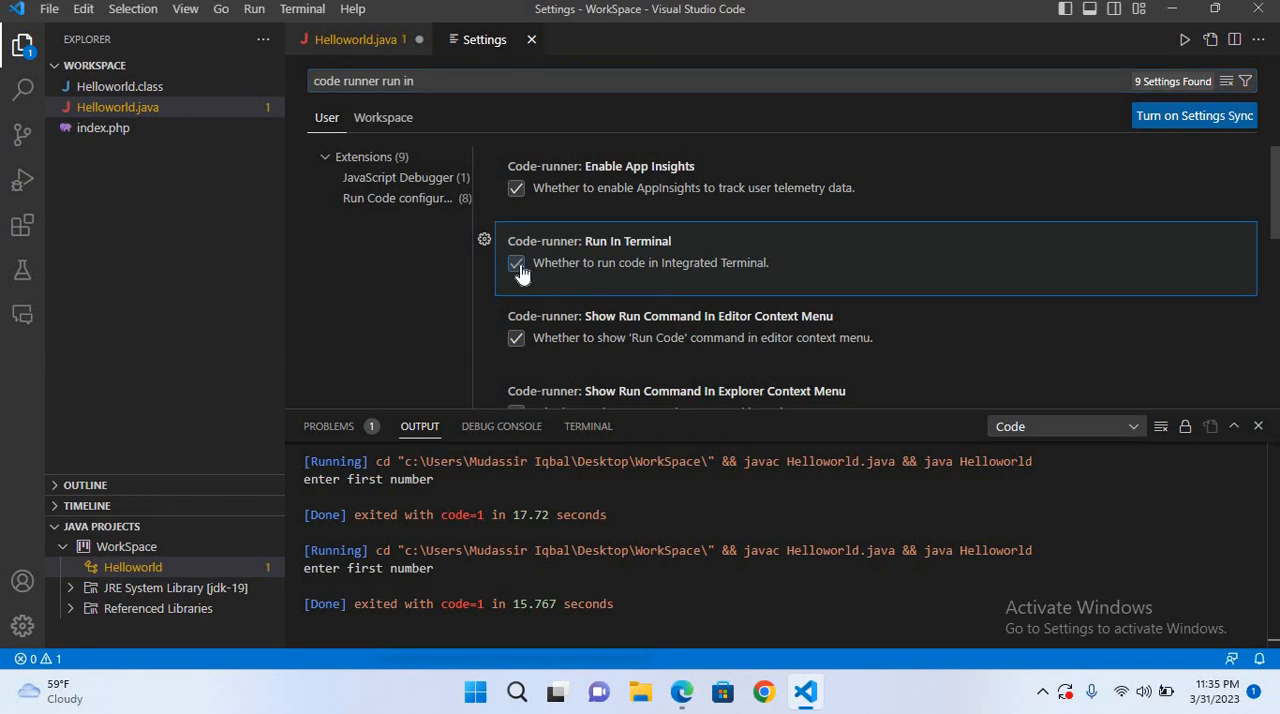
{"action": "left_click", "coordinate": [531, 39]}
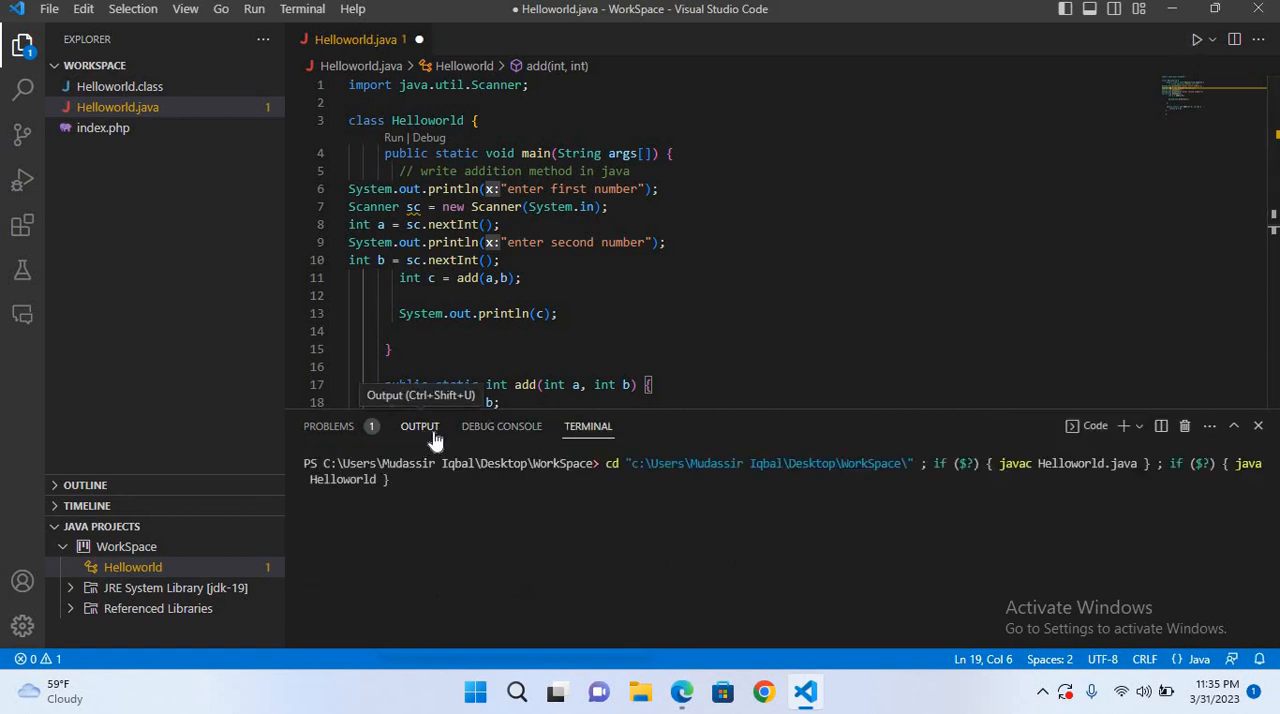
{"action": "mouse_move", "coordinate": [420, 440]}
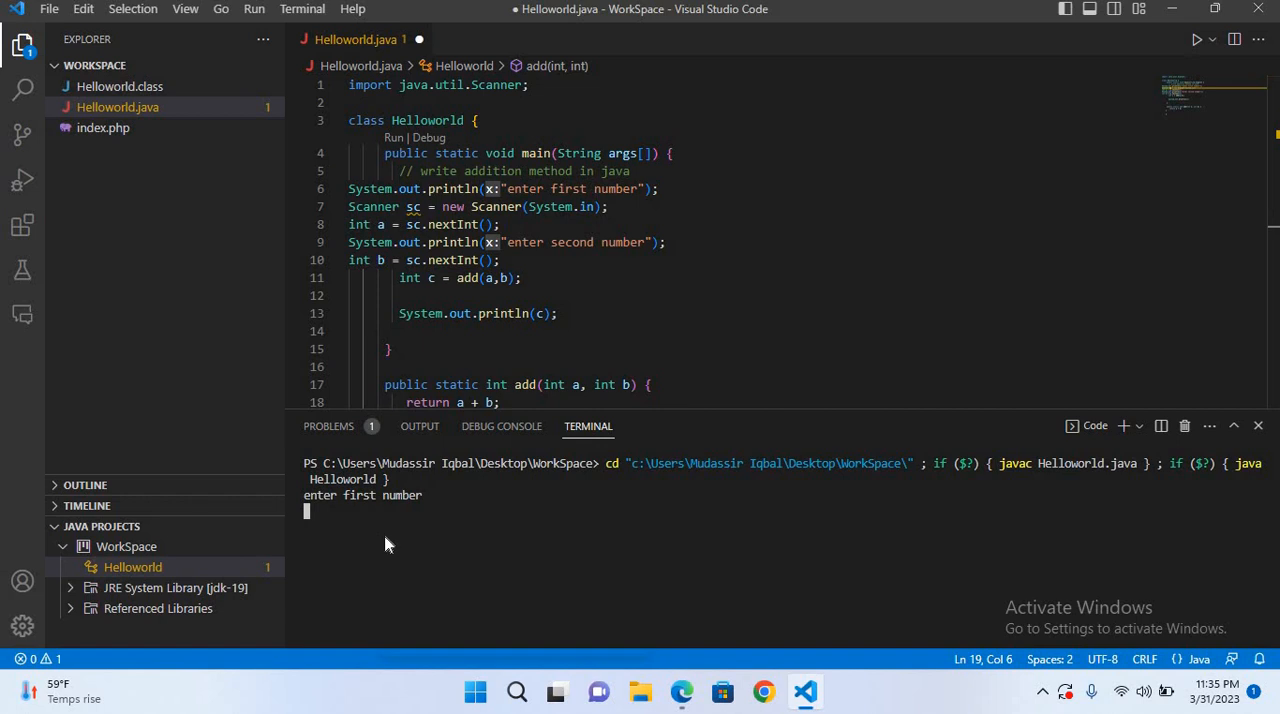
Enter 5 and 8 at the terminal prompts to get the sum 13
{"action": "type", "text": "5"}
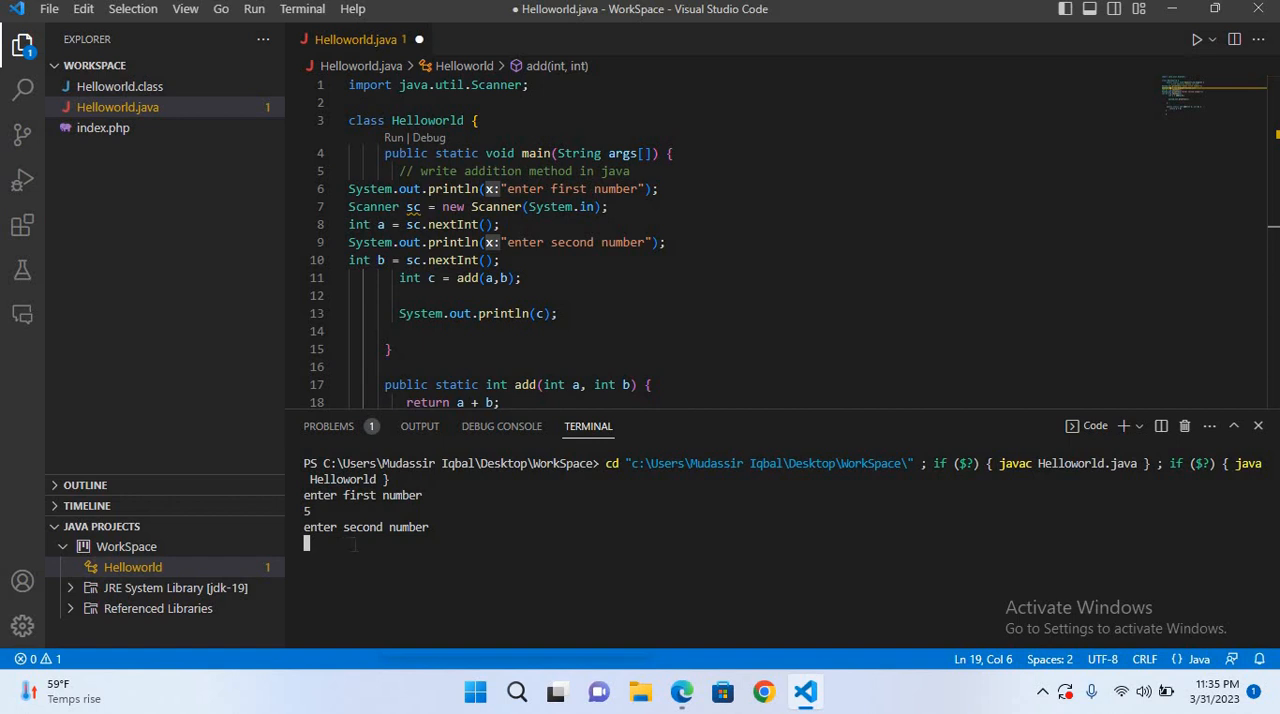
{"action": "type", "text": "8"}
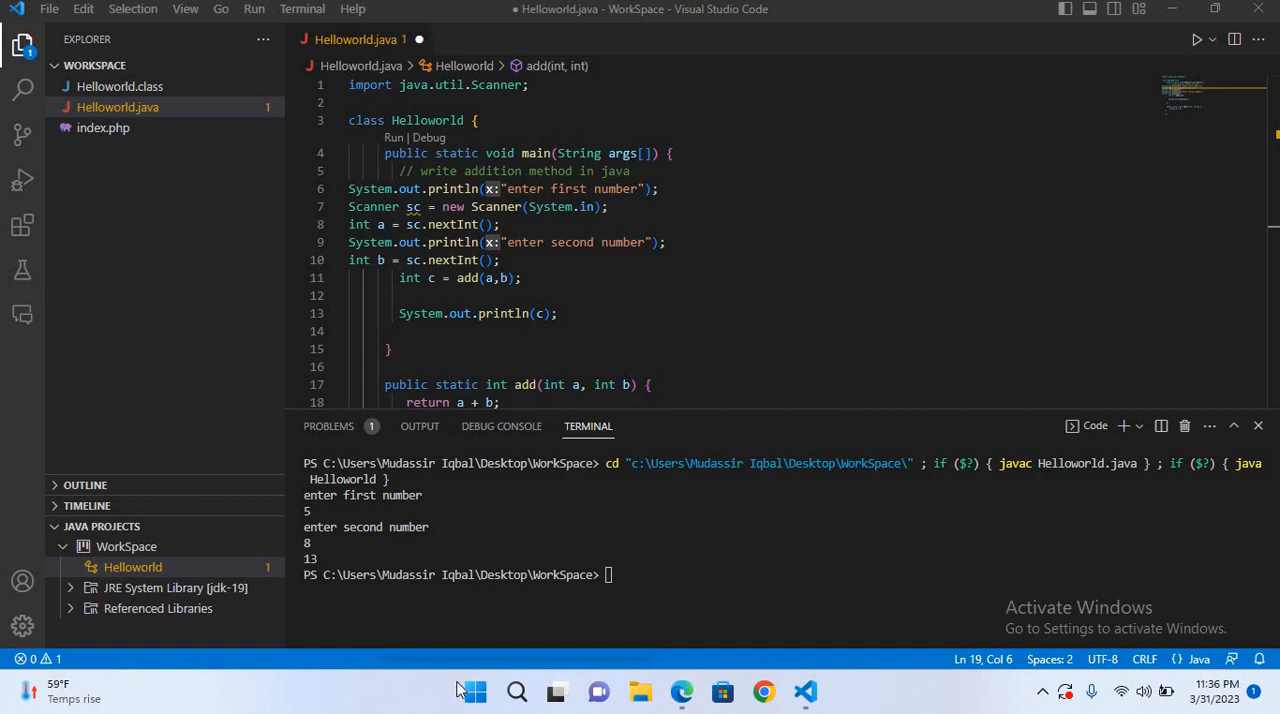
{"action": "mouse_move", "coordinate": [435, 668]}
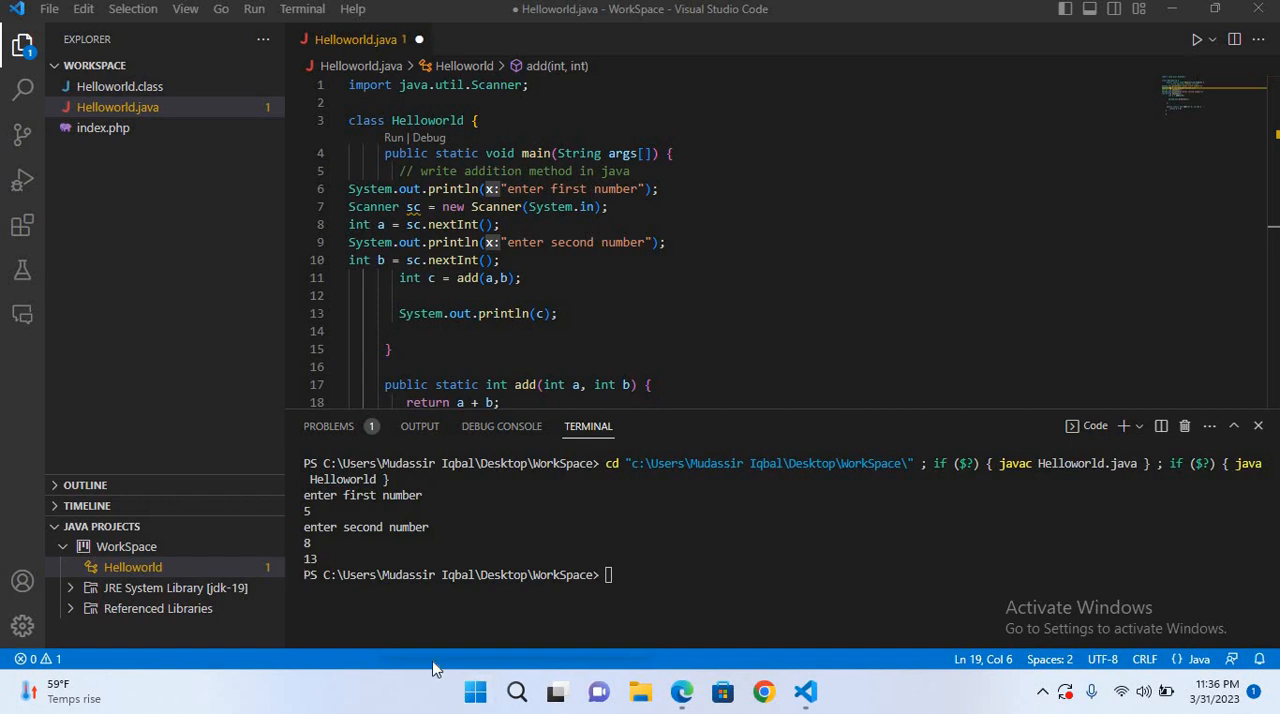